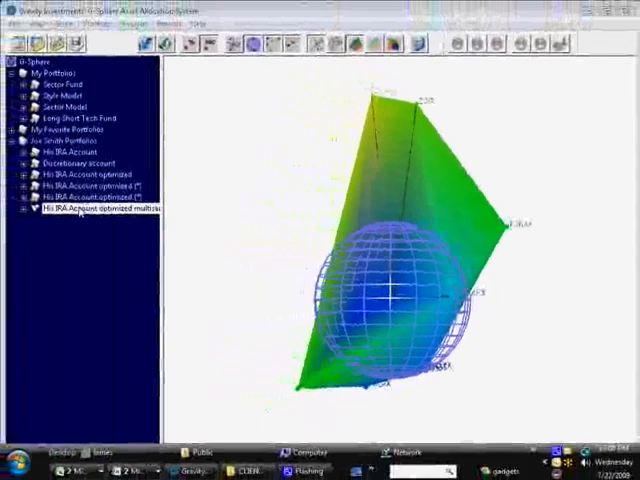
Step: Edit the His IRA Account multisampling portfolio, update its time series data, and reach step 4 of 4
{"action": "right_click", "coordinate": [96, 210]}
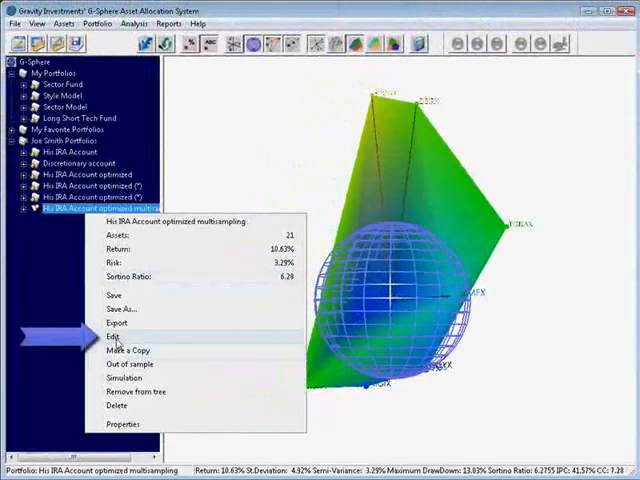
{"action": "left_click", "coordinate": [112, 336]}
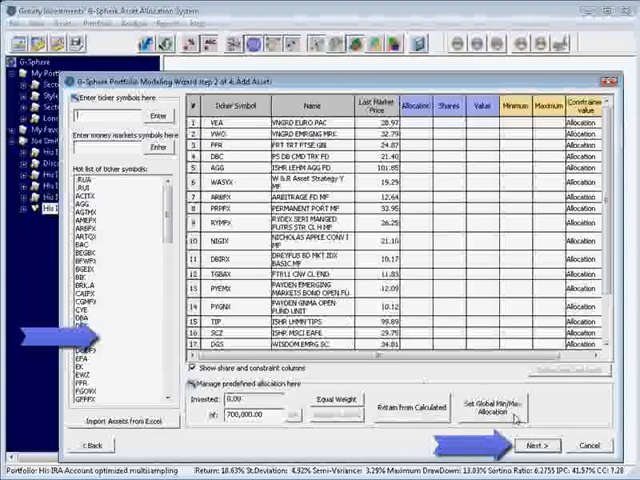
{"action": "left_click", "coordinate": [540, 440]}
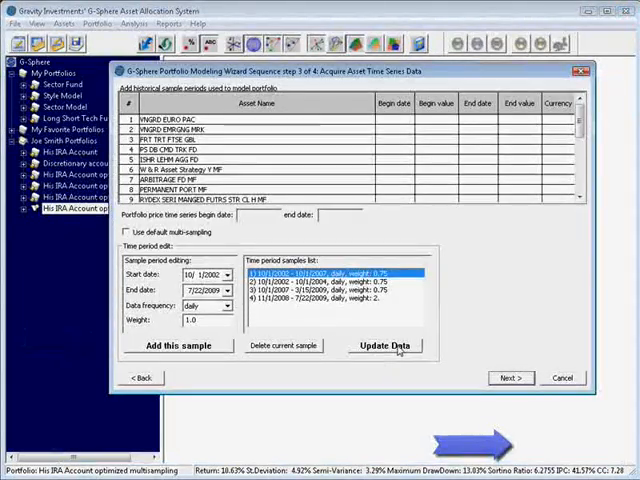
{"action": "left_click", "coordinate": [384, 344]}
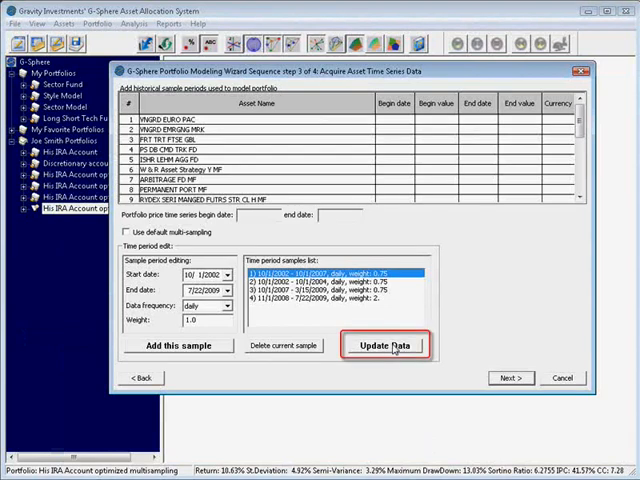
{"action": "left_click", "coordinate": [384, 344]}
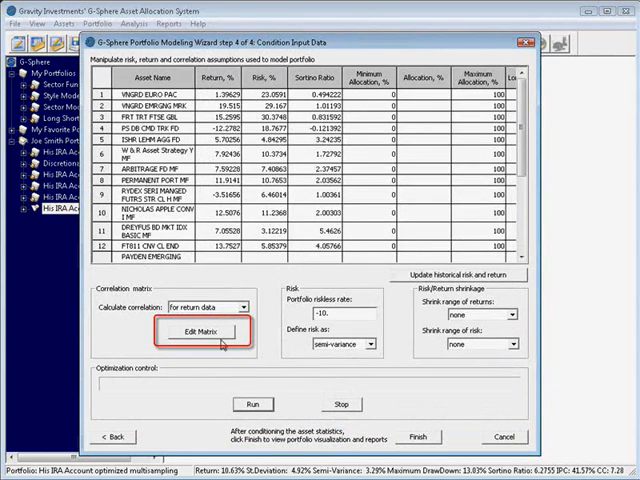
{"action": "left_click", "coordinate": [210, 332]}
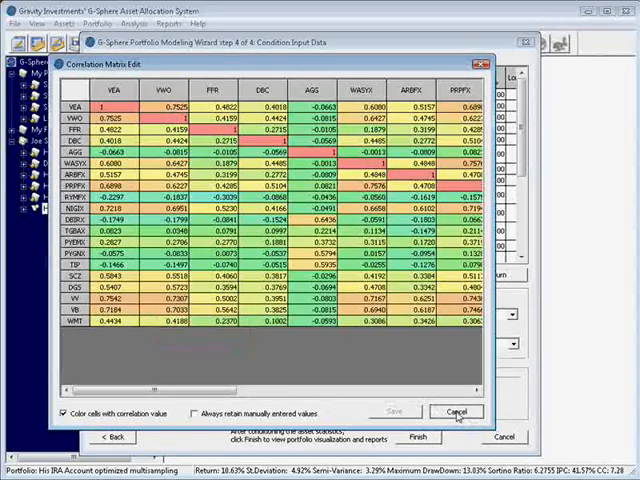
{"action": "left_click", "coordinate": [456, 412]}
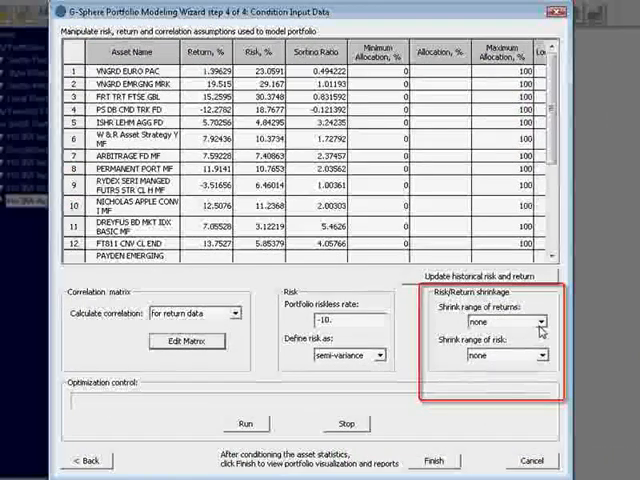
{"action": "left_click", "coordinate": [544, 320]}
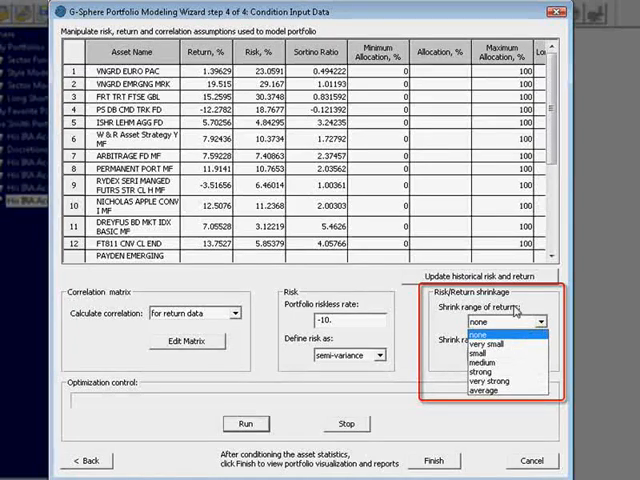
{"action": "left_click", "coordinate": [508, 336]}
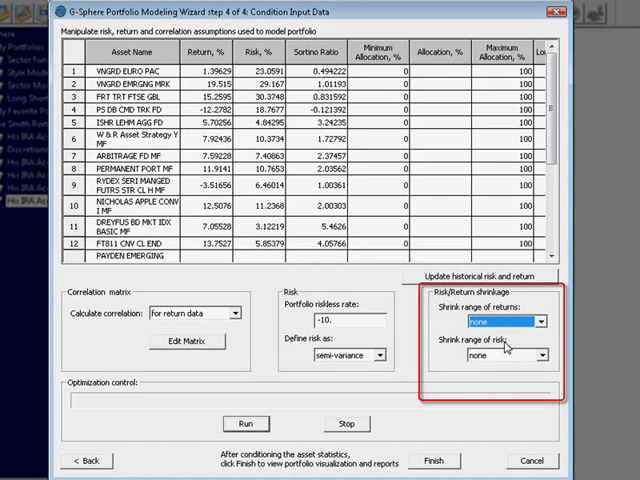
{"action": "left_click", "coordinate": [530, 322]}
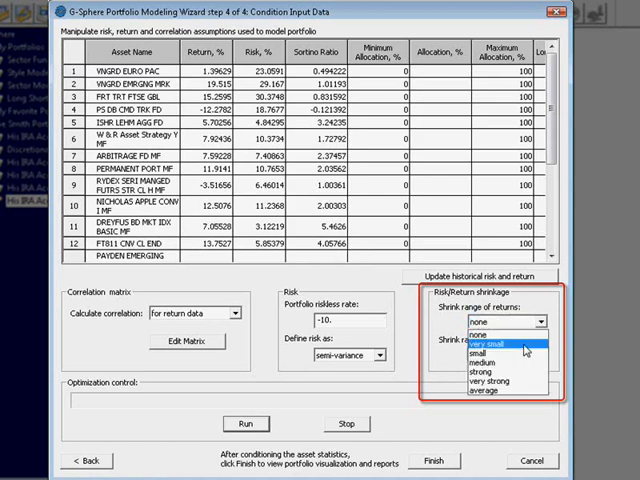
{"action": "mouse_move", "coordinate": [496, 336]}
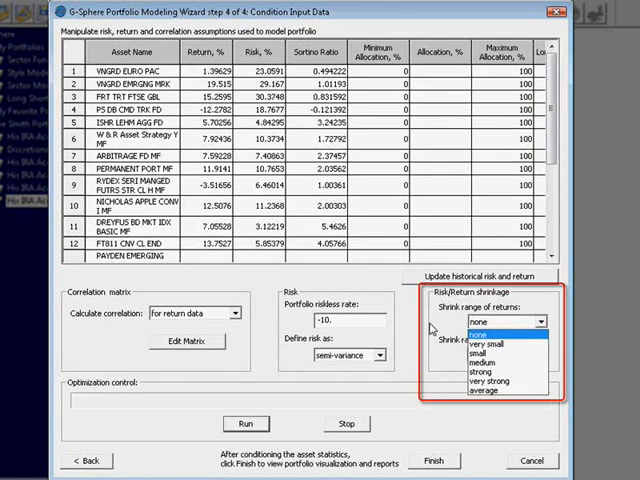
{"action": "left_click", "coordinate": [504, 332]}
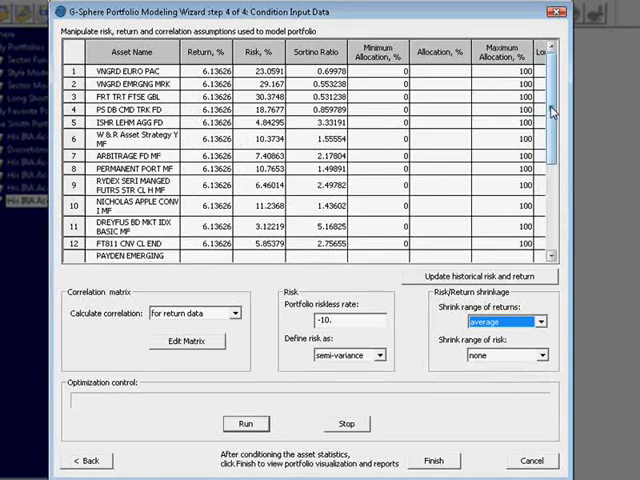
{"action": "scroll", "scroll_direction": "down", "scroll_amount": 3}
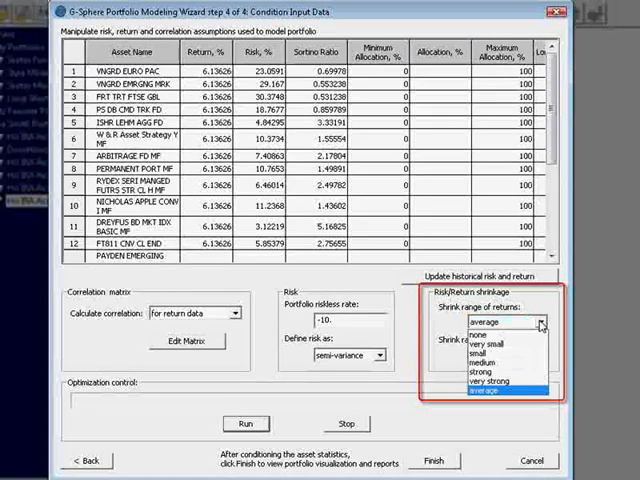
{"action": "left_click", "coordinate": [492, 334]}
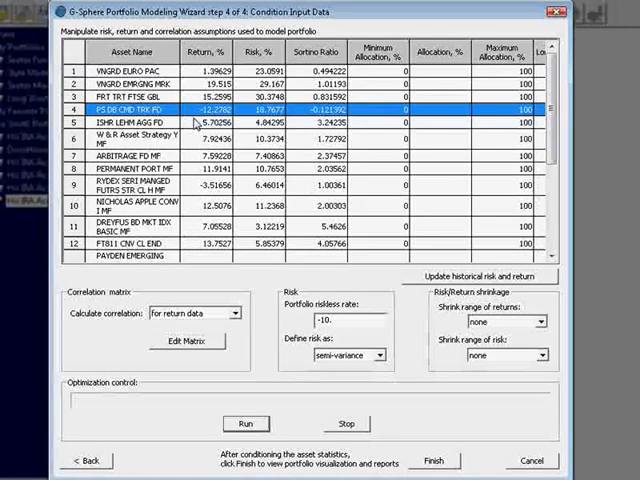
{"action": "left_click", "coordinate": [210, 108]}
{"action": "type", "text": "10"}
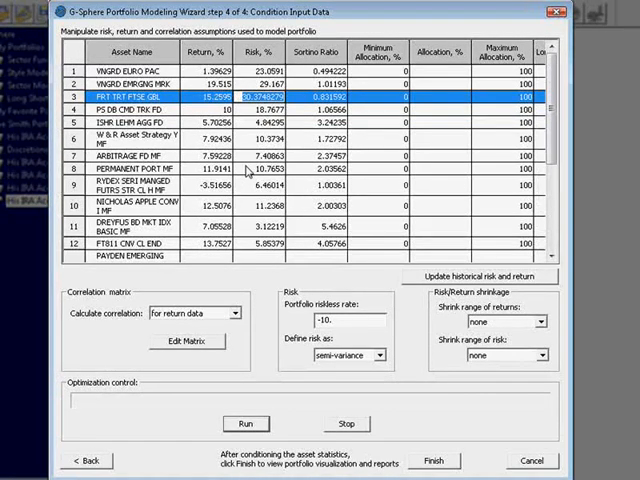
{"action": "mouse_move", "coordinate": [498, 324]}
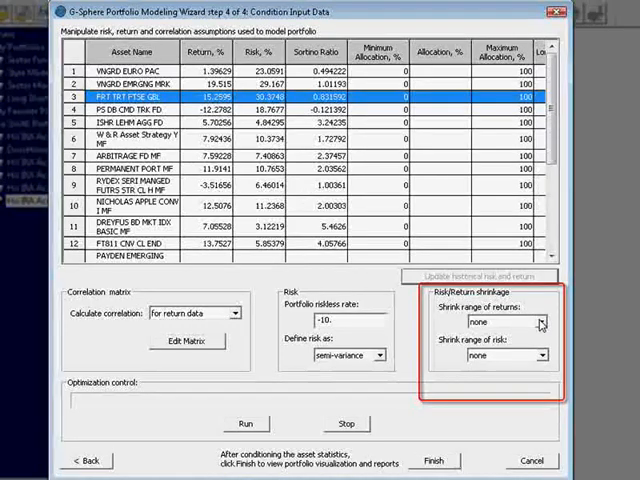
Step: Try average and very small return shrinkage, settle on medium, and list the strengths again
{"action": "left_click", "coordinate": [536, 322]}
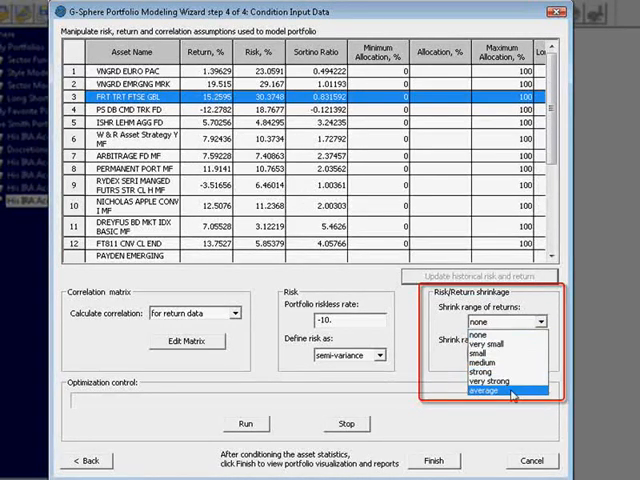
{"action": "left_click", "coordinate": [496, 388]}
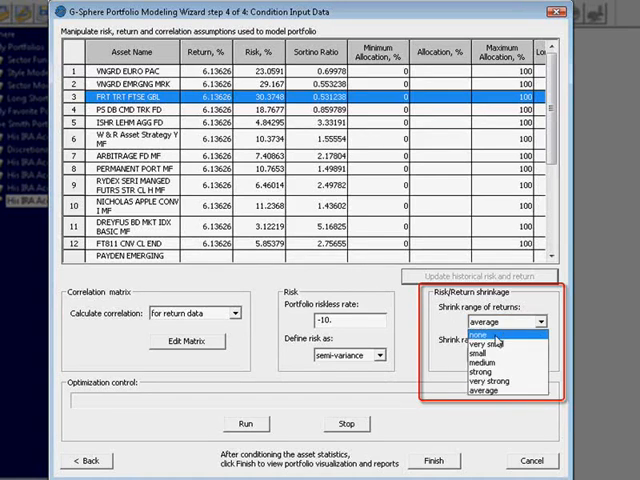
{"action": "left_click", "coordinate": [484, 336]}
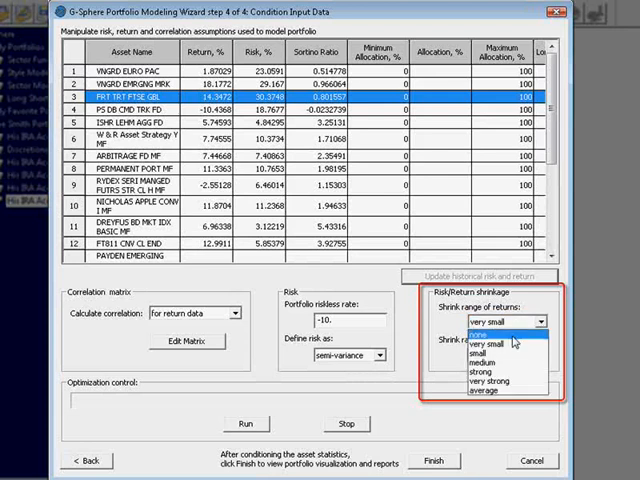
{"action": "left_click", "coordinate": [486, 352]}
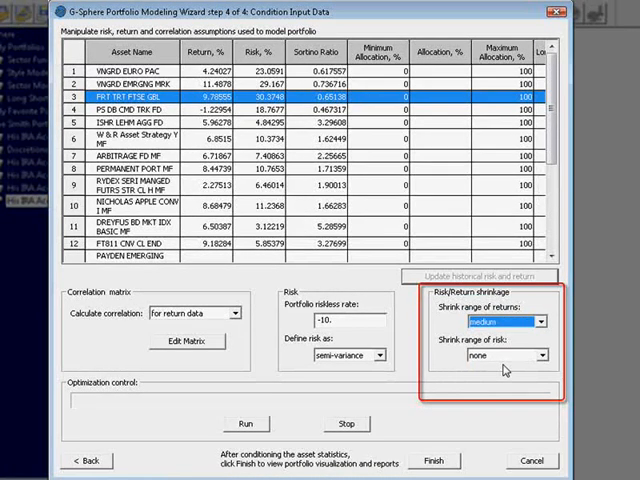
{"action": "left_click", "coordinate": [544, 320]}
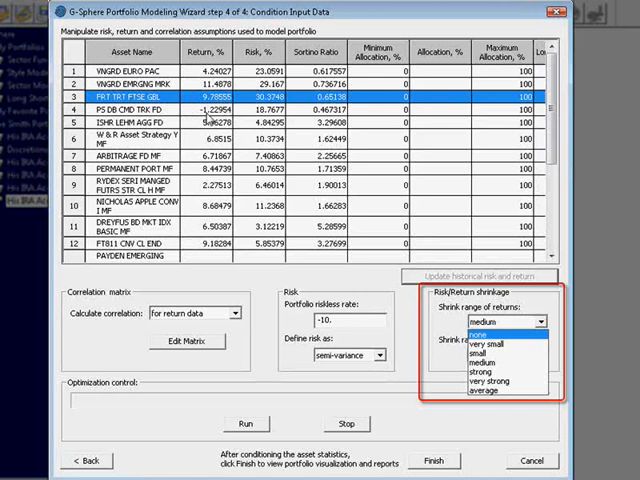
{"action": "mouse_move", "coordinate": [316, 160]}
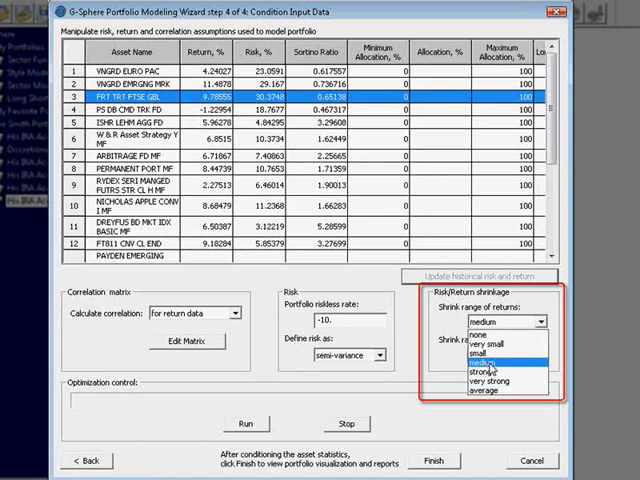
Step: Set Shrink range of returns to very strong
{"action": "left_click", "coordinate": [488, 368]}
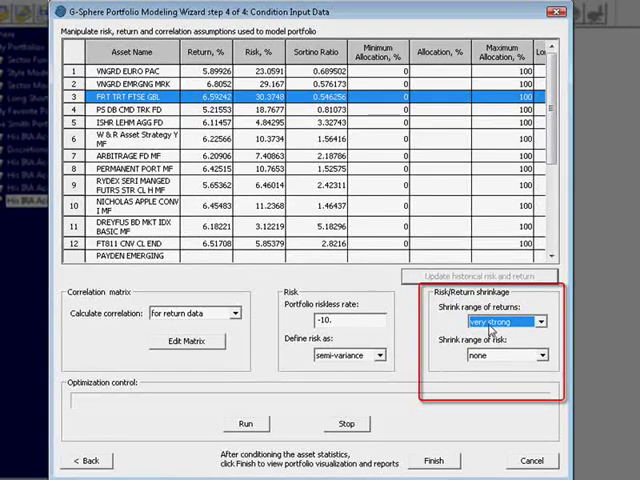
{"action": "mouse_move", "coordinate": [256, 294]}
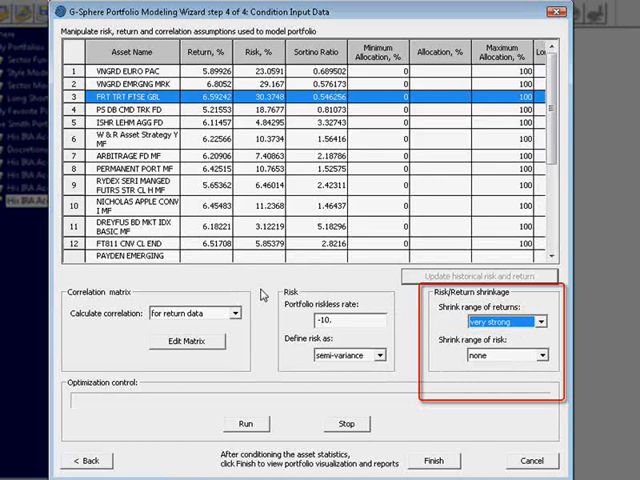
{"action": "mouse_move", "coordinate": [252, 288]}
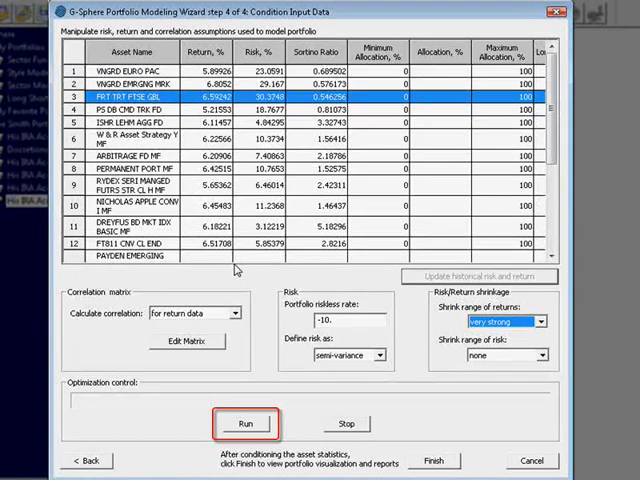
Step: Run the optimization with very strong return shrinkage and no risk shrinkage
{"action": "left_click", "coordinate": [236, 422]}
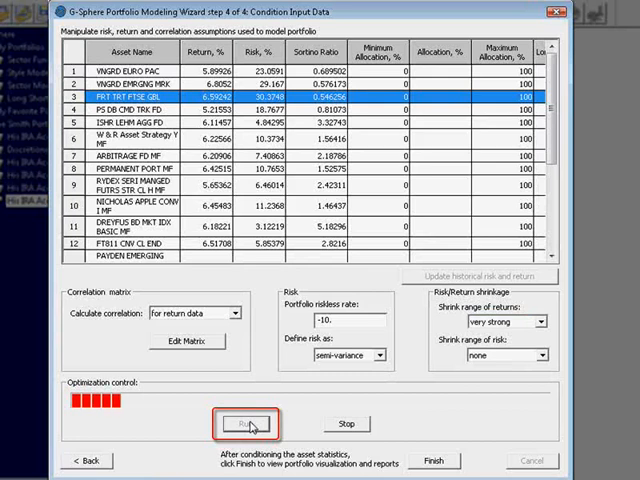
{"action": "left_click", "coordinate": [226, 420]}
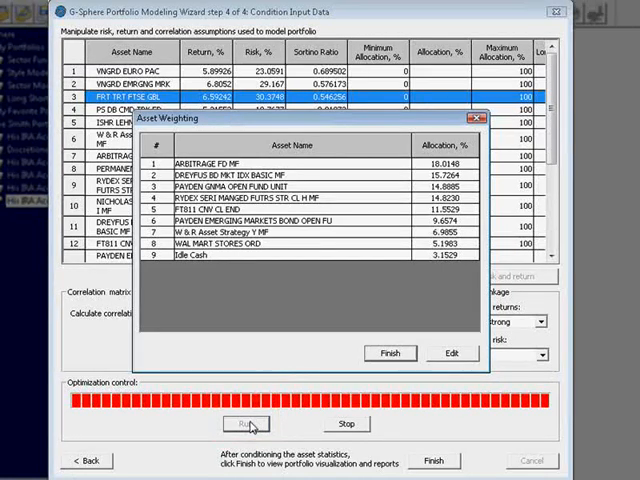
Step: Leave the Asset Weighting results to edit the input data again
{"action": "left_click", "coordinate": [448, 352]}
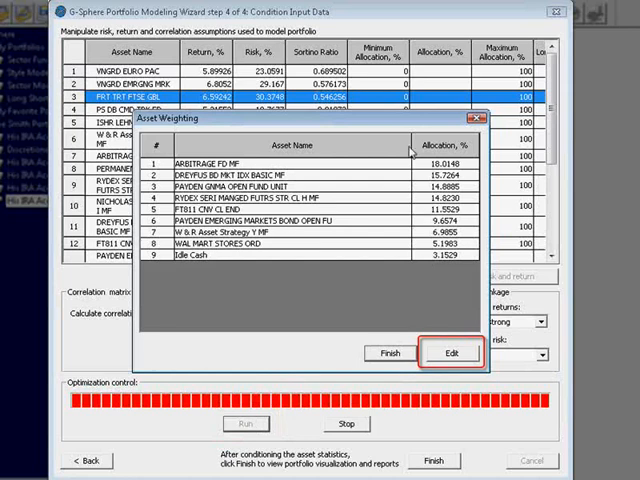
{"action": "mouse_move", "coordinate": [336, 172]}
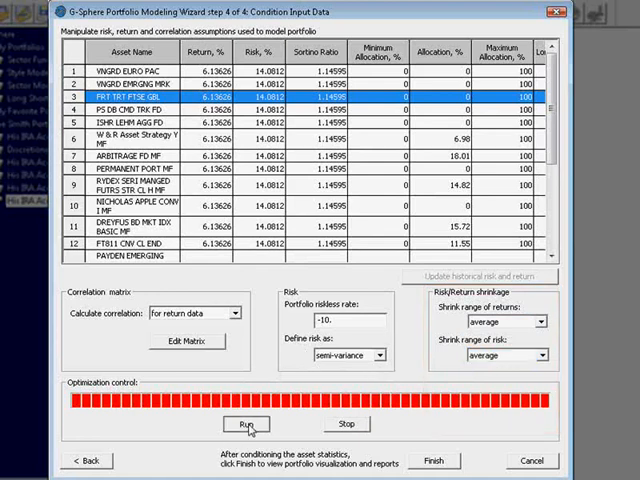
Step: Rerun the optimization with average return and risk shrinkage
{"action": "left_click", "coordinate": [244, 424]}
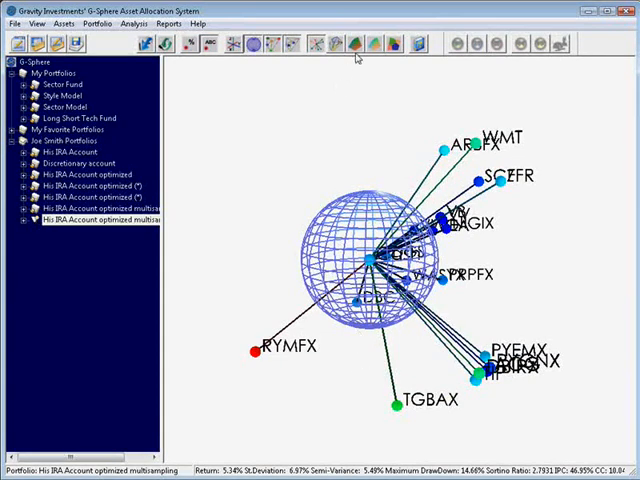
Step: Reopen the Portfolio Modeling Wizard and advance through steps 2 and 3 to Condition Input Data
{"action": "left_click", "coordinate": [384, 46]}
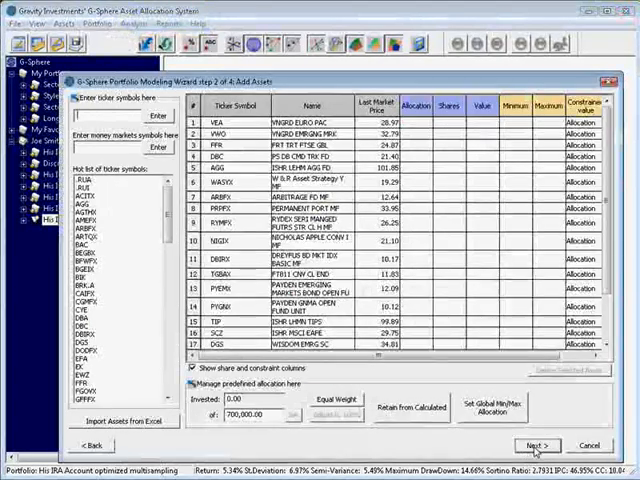
{"action": "left_click", "coordinate": [534, 440]}
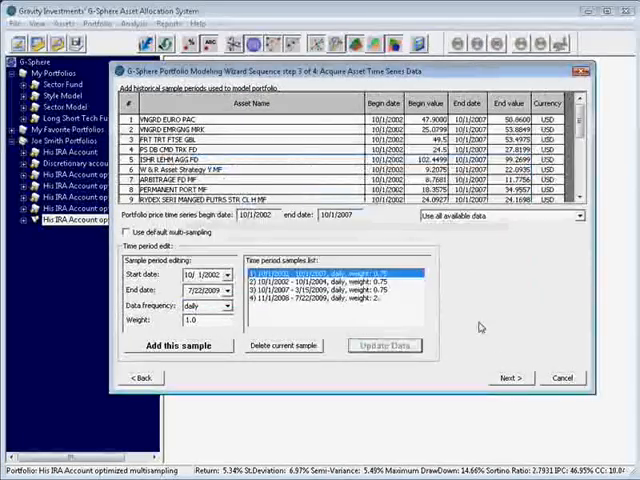
{"action": "left_click", "coordinate": [518, 372]}
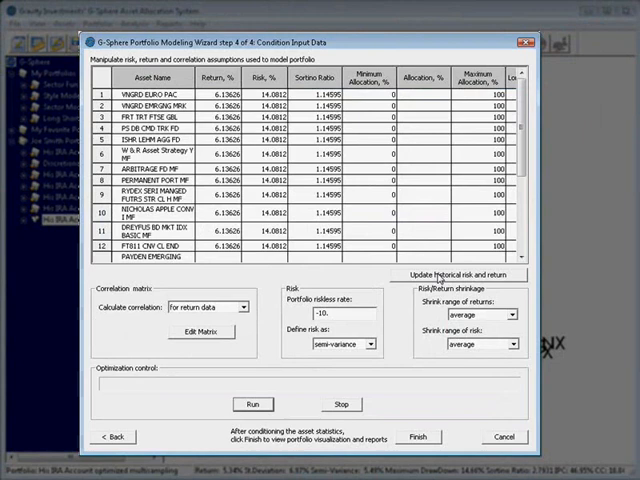
Step: Update historical risk and return so both shrinkage ranges show none
{"action": "left_click", "coordinate": [458, 274]}
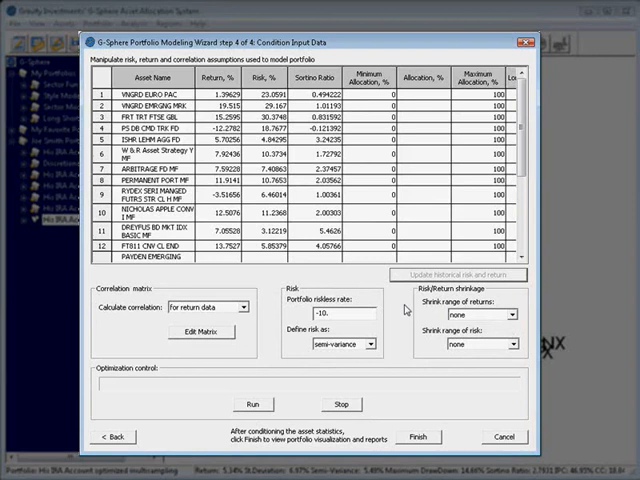
{"action": "mouse_move", "coordinate": [480, 316]}
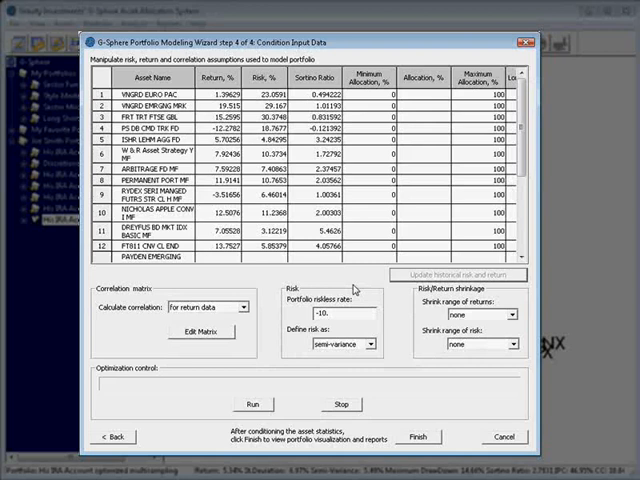
{"action": "mouse_move", "coordinate": [372, 300]}
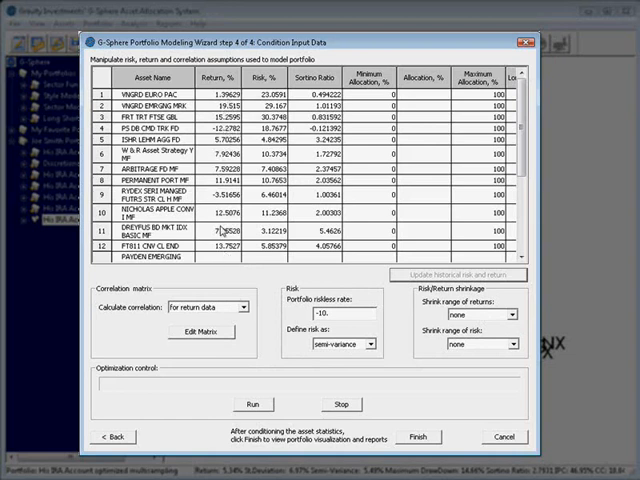
Step: Choose a level from the Shrink range of returns list
{"action": "left_click", "coordinate": [462, 314]}
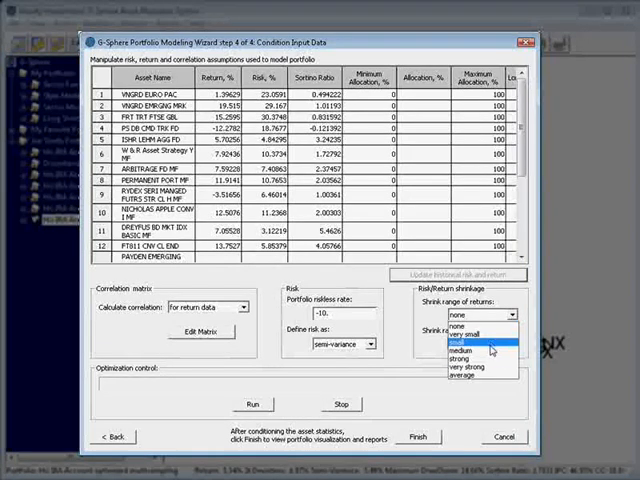
{"action": "left_click", "coordinate": [464, 366]}
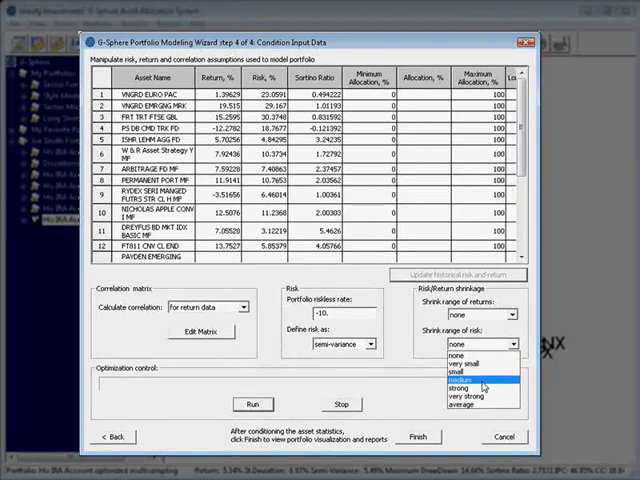
Step: Choose medium from the Shrink range of risk list
{"action": "left_click", "coordinate": [478, 384]}
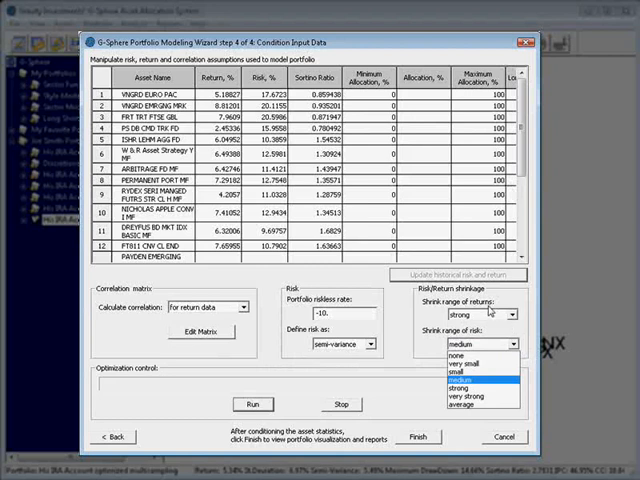
Step: Choose medium shrinkage for returns and strong shrinkage for risk
{"action": "left_click", "coordinate": [514, 344]}
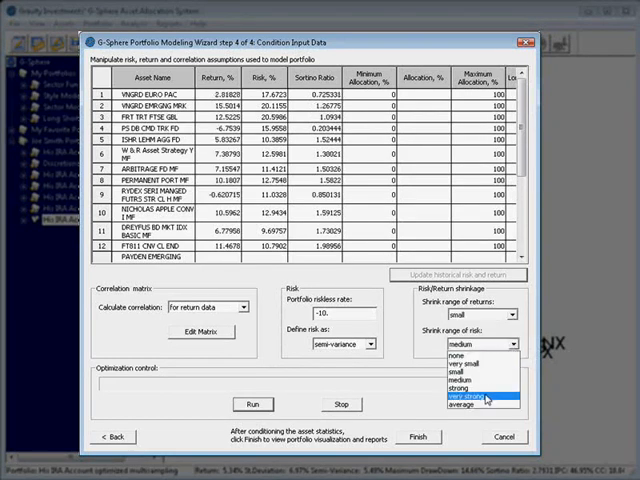
{"action": "left_click", "coordinate": [470, 388]}
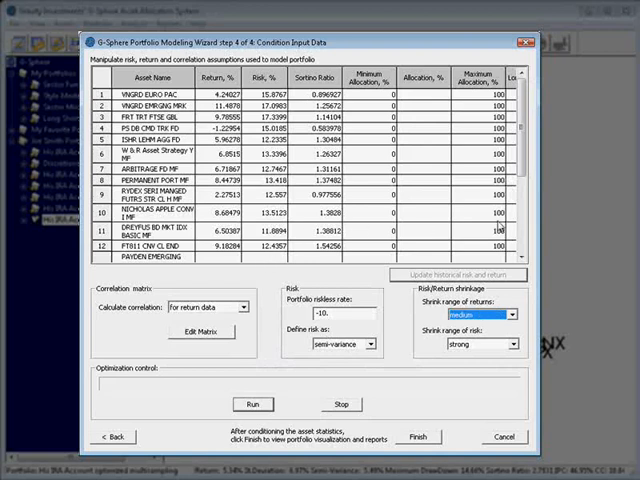
Step: Run optimization with very strong return shrinkage and an average risk level, viewing weightings led by Idle Cash
{"action": "left_click", "coordinate": [524, 314]}
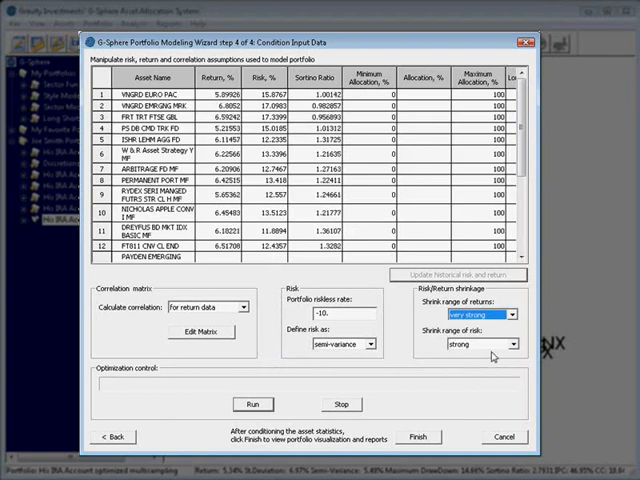
{"action": "left_click", "coordinate": [512, 344]}
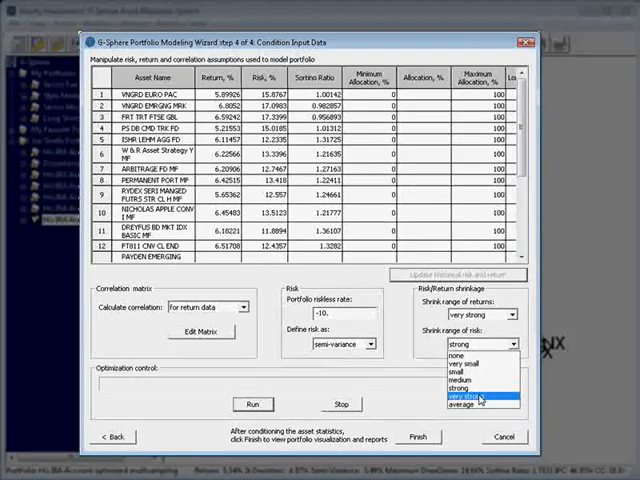
{"action": "left_click", "coordinate": [472, 398]}
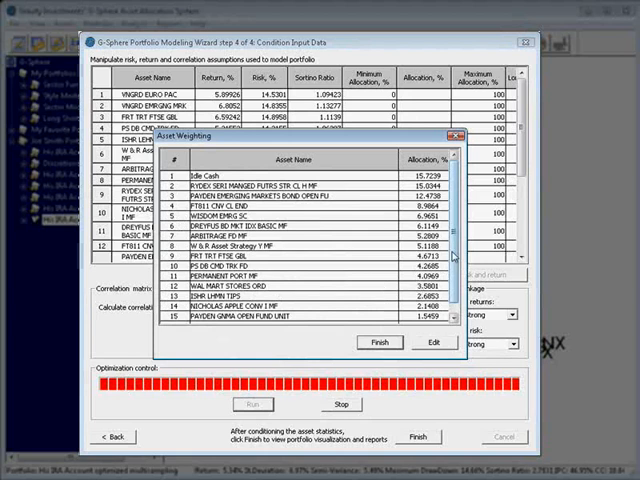
{"action": "scroll", "scroll_direction": "down", "scroll_amount": 3}
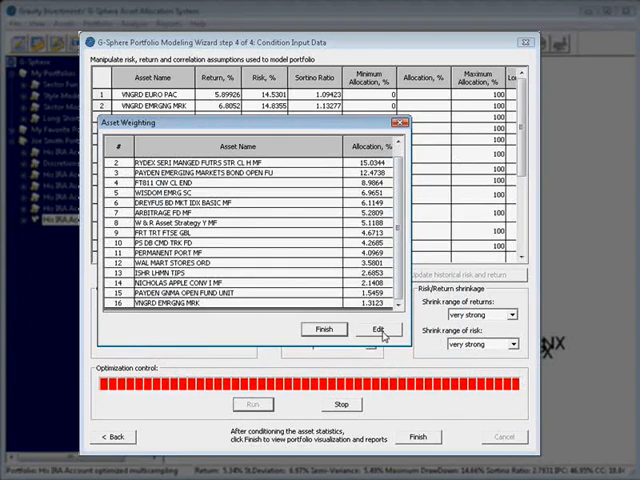
Step: Exit the weightings and lower return and risk shrinkage to small, re-optimizing to Payden emerging markets bond at 24%
{"action": "left_click", "coordinate": [516, 316]}
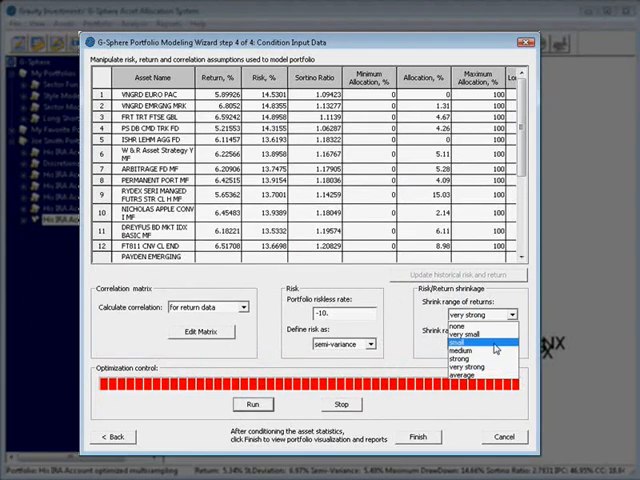
{"action": "left_click", "coordinate": [464, 344]}
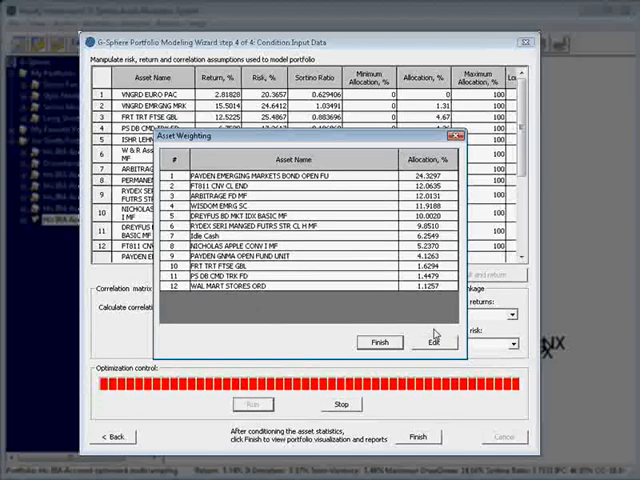
Step: Exit the Asset Weighting results back to step 4 with both shrinkages at small
{"action": "left_click", "coordinate": [380, 342]}
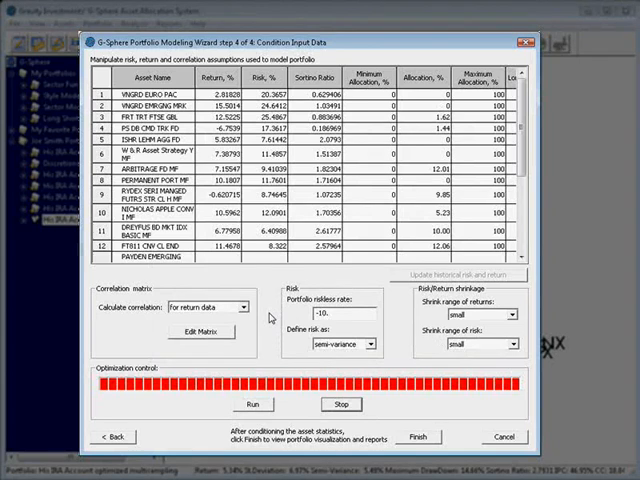
{"action": "mouse_move", "coordinate": [338, 312]}
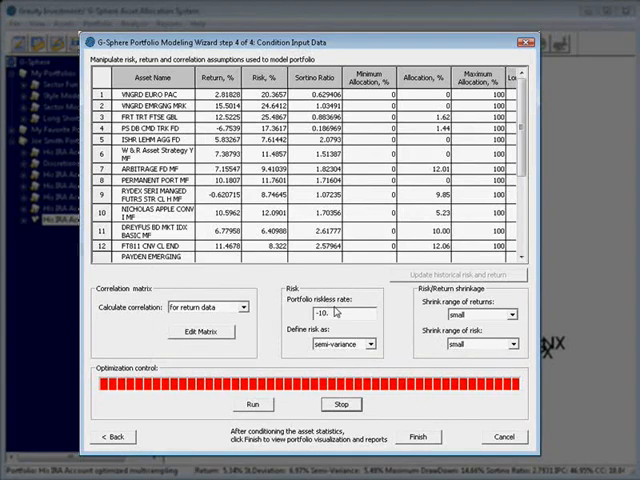